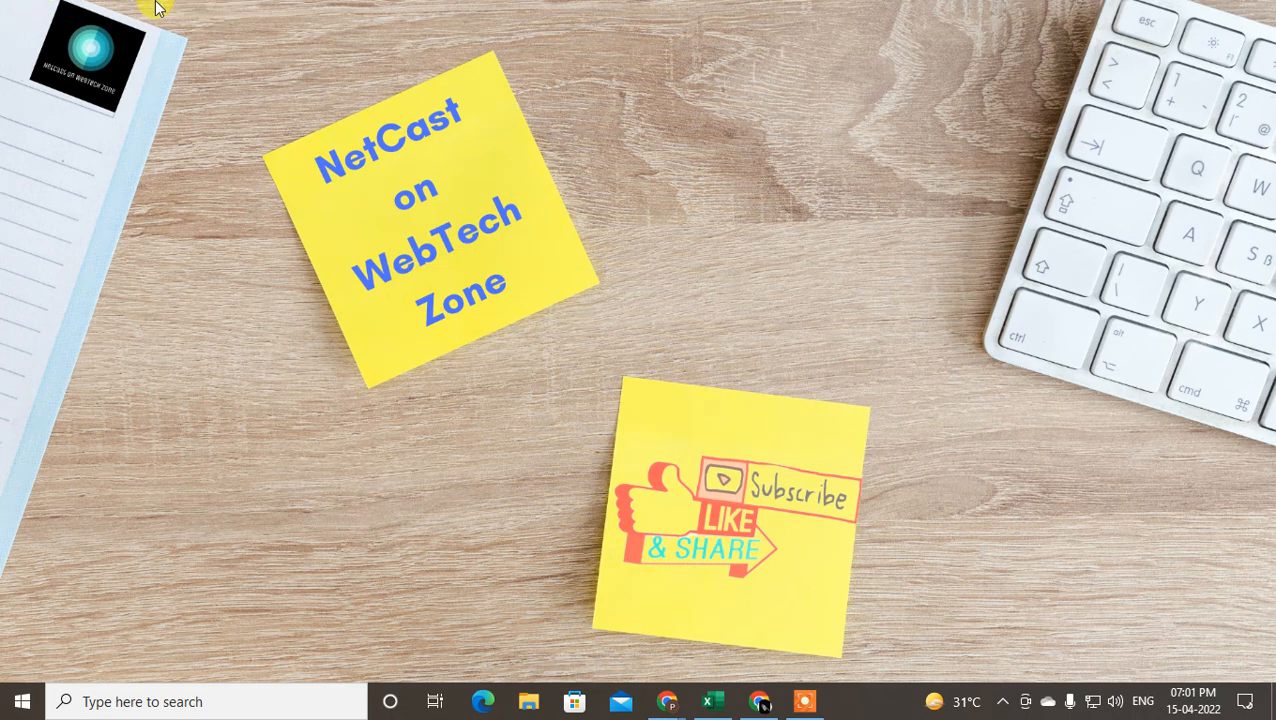
mouse_move(640, 90)
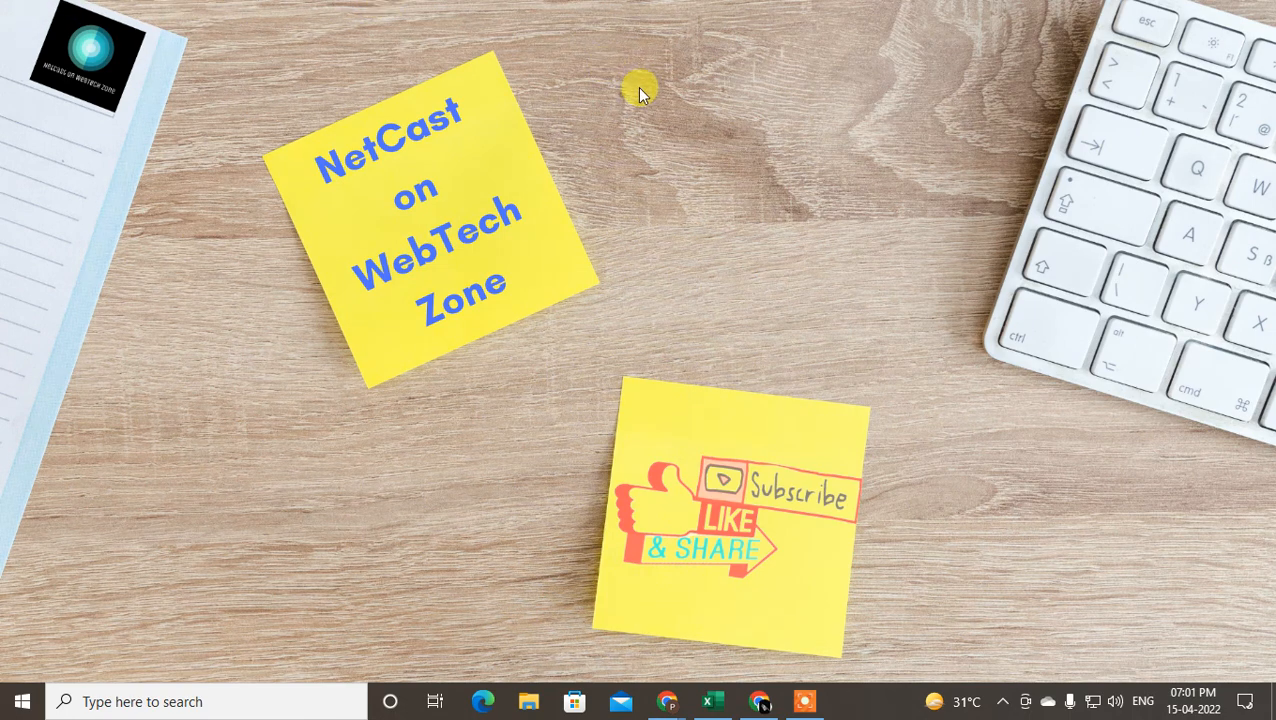
mouse_move(714, 80)
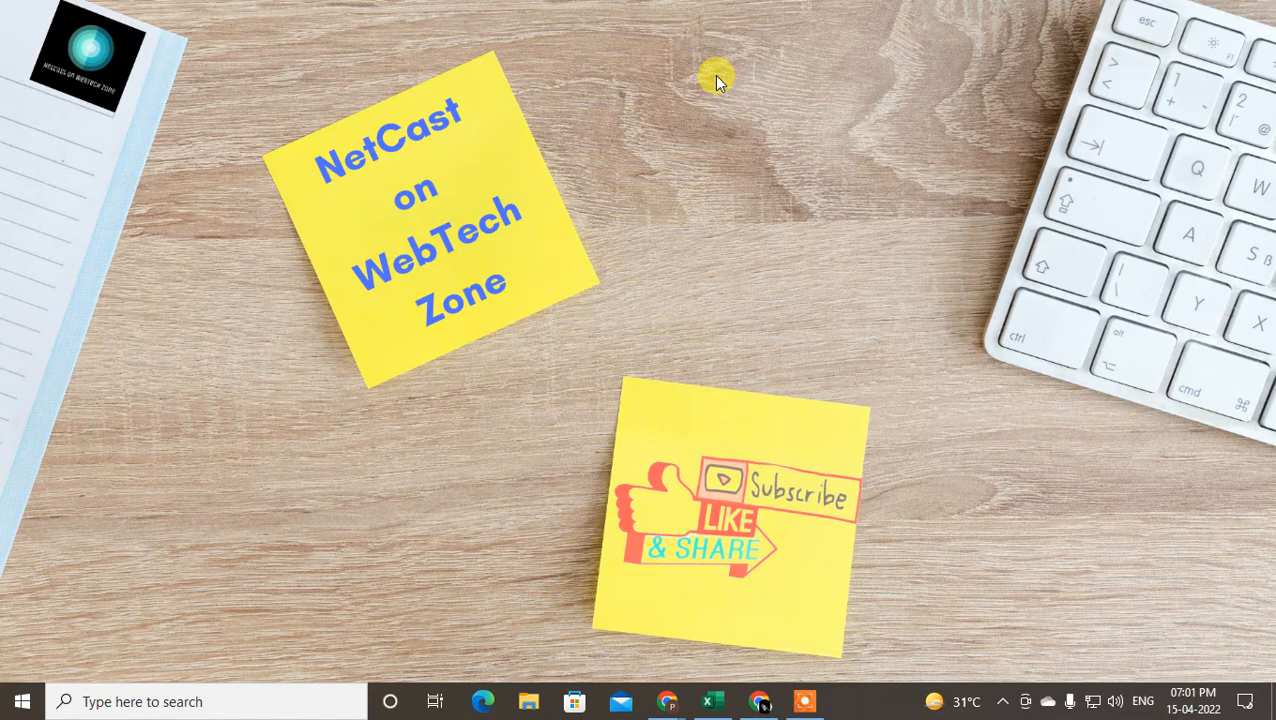
Step: Refresh the desktop, switch to the browser and reload the LinkedIn home feed
right_click(718, 80)
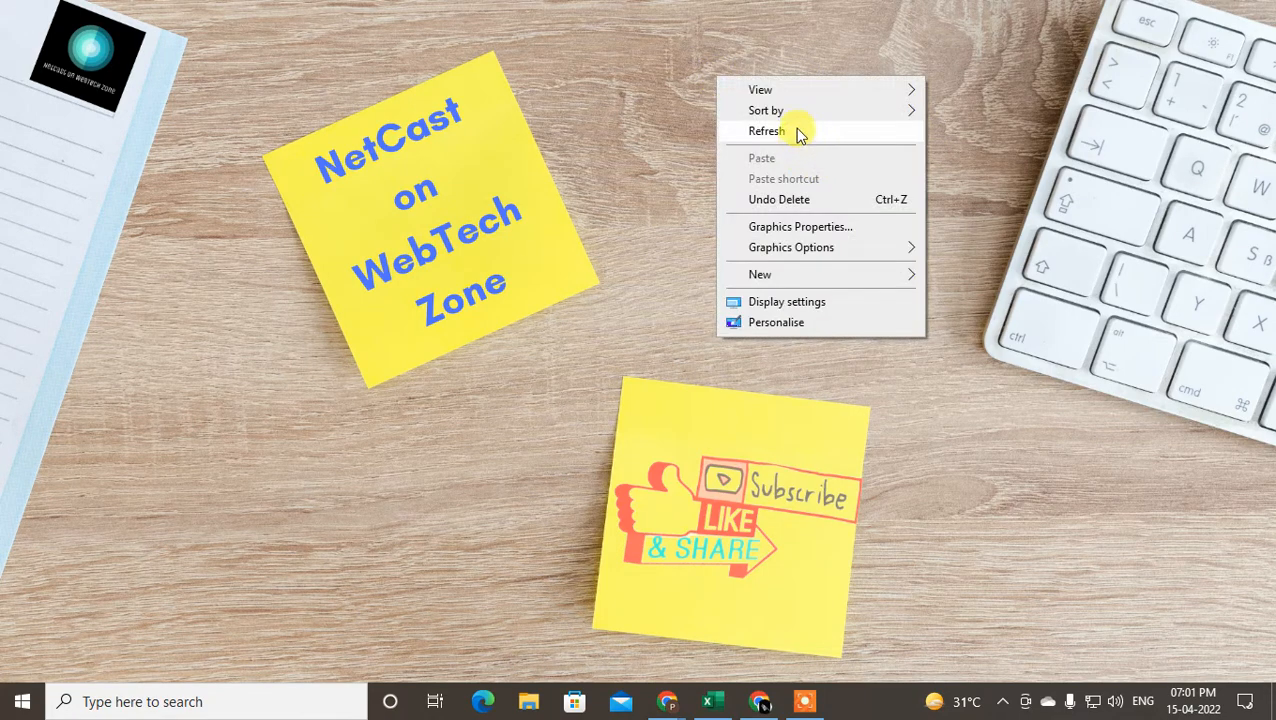
left_click(766, 132)
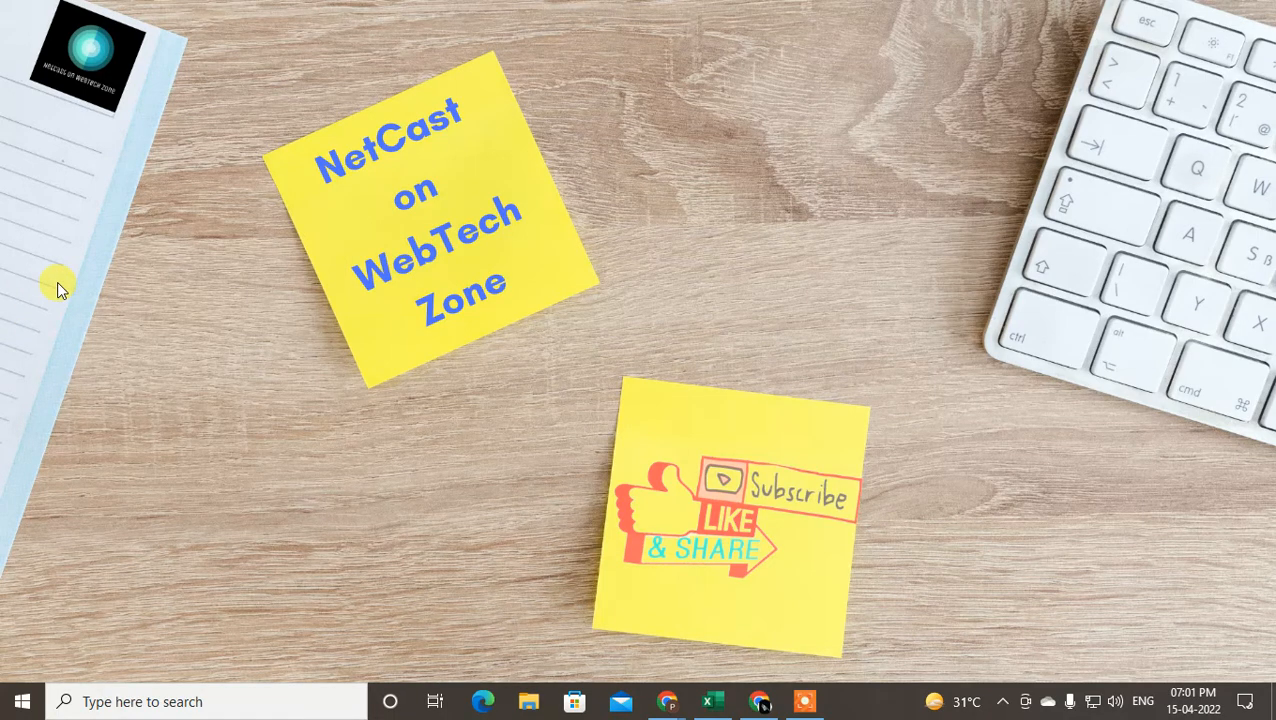
mouse_move(426, 608)
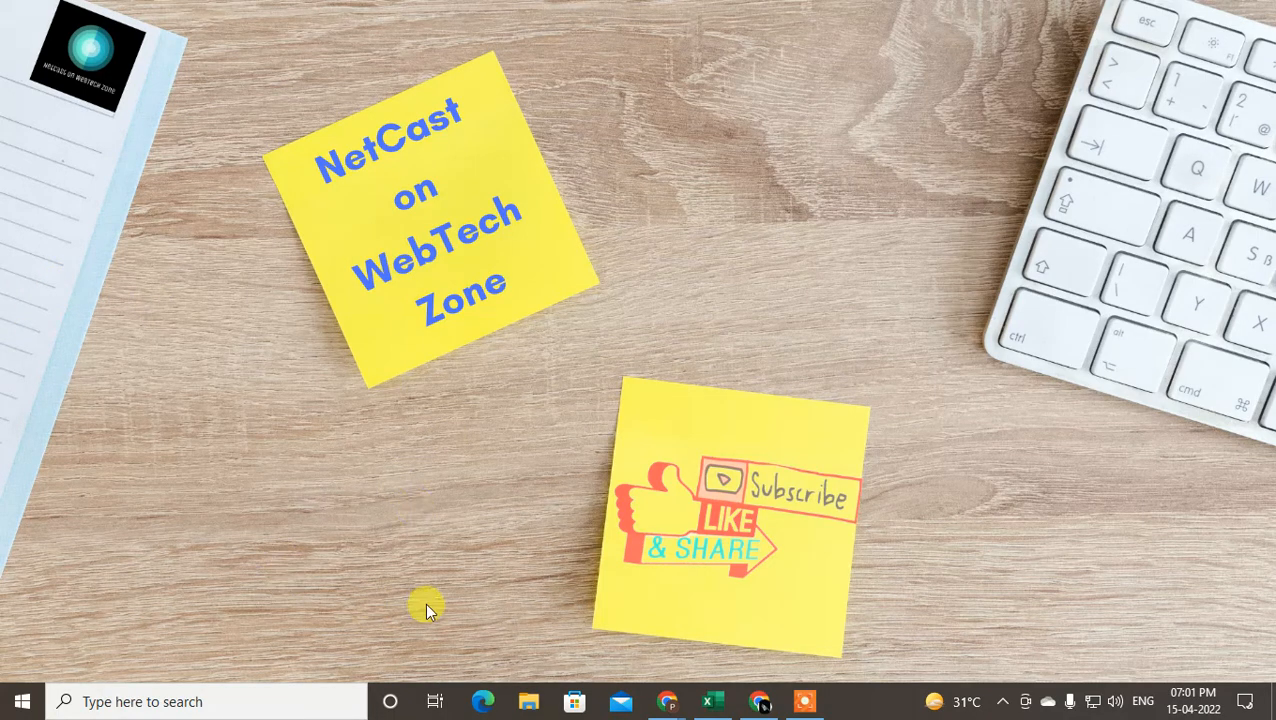
mouse_move(740, 700)
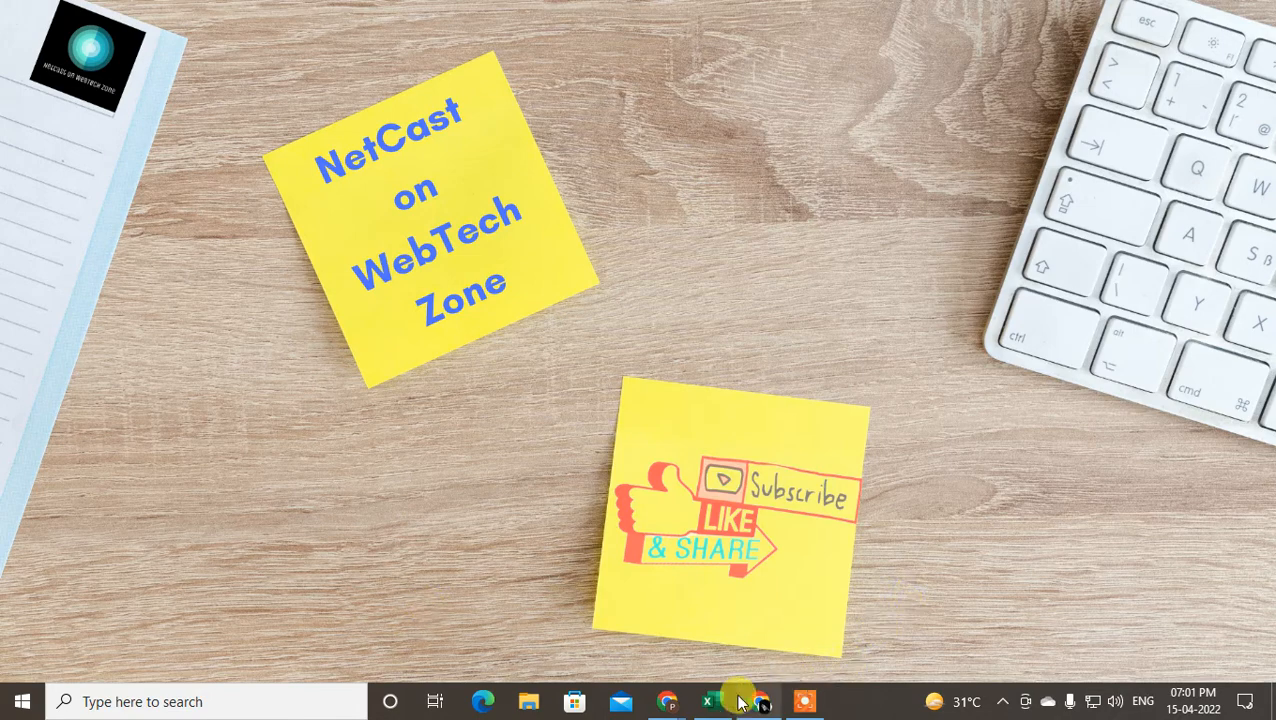
left_click(666, 700)
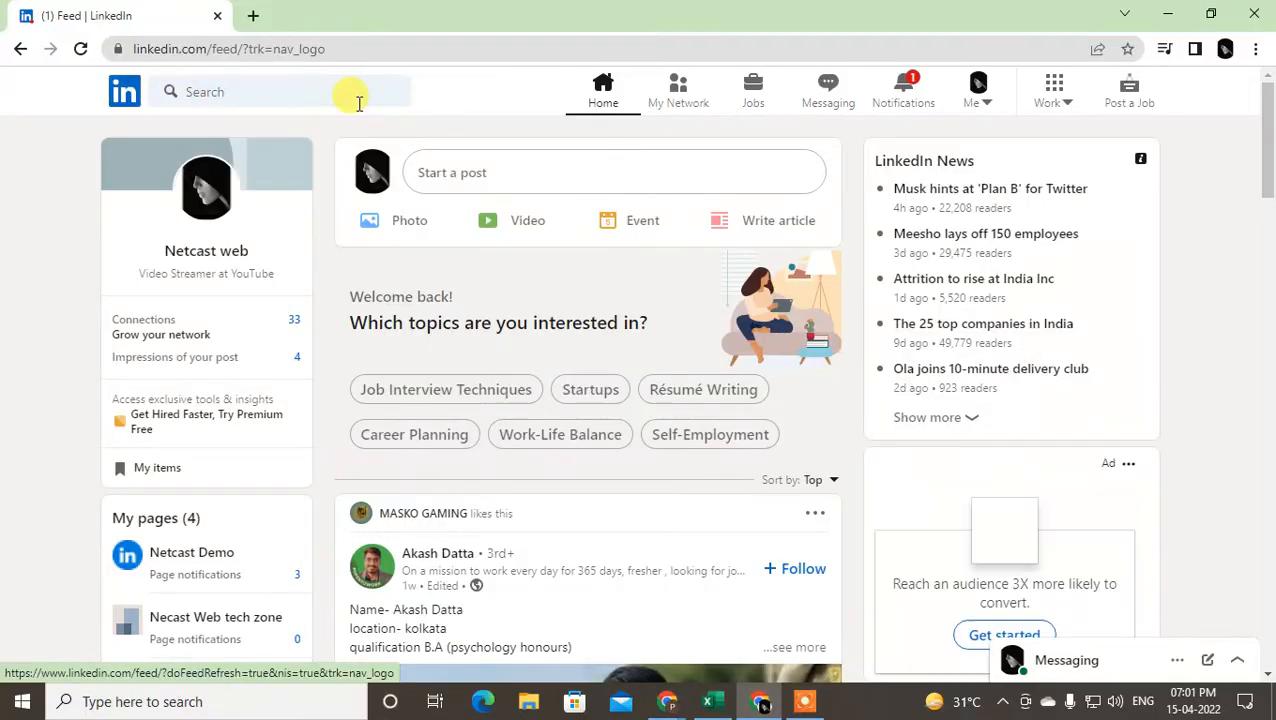
mouse_move(816, 250)
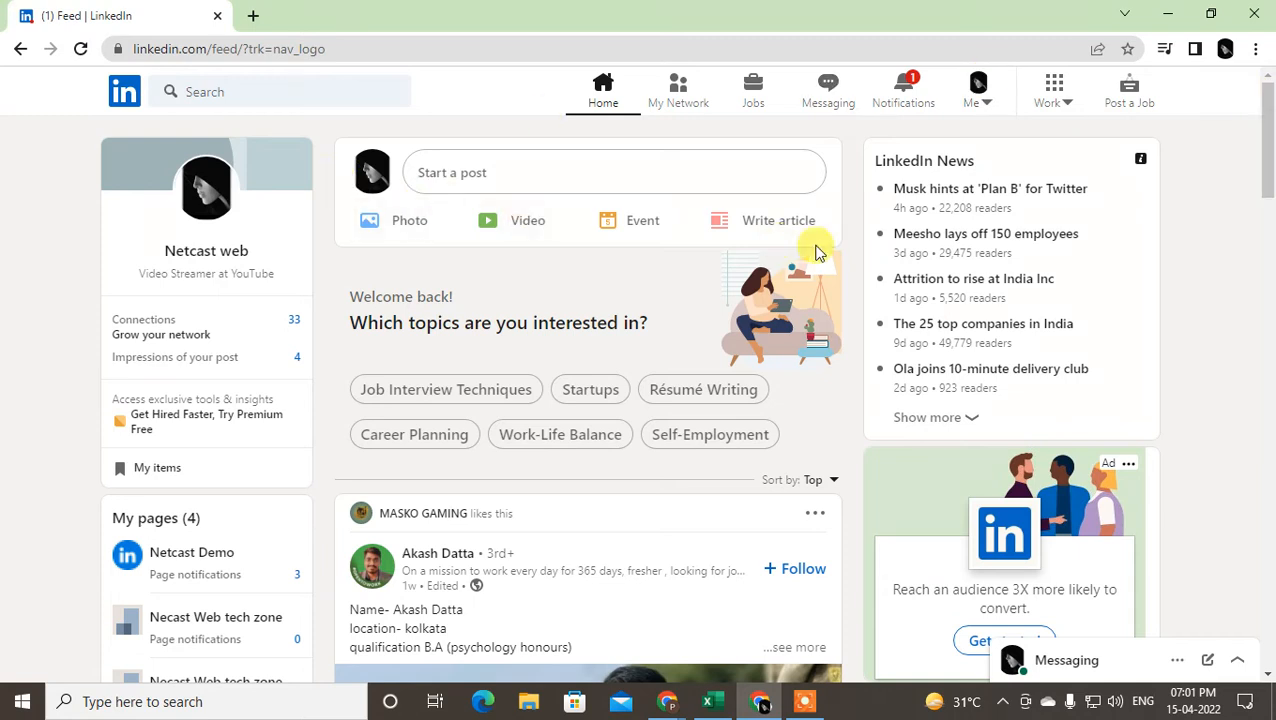
mouse_move(616, 130)
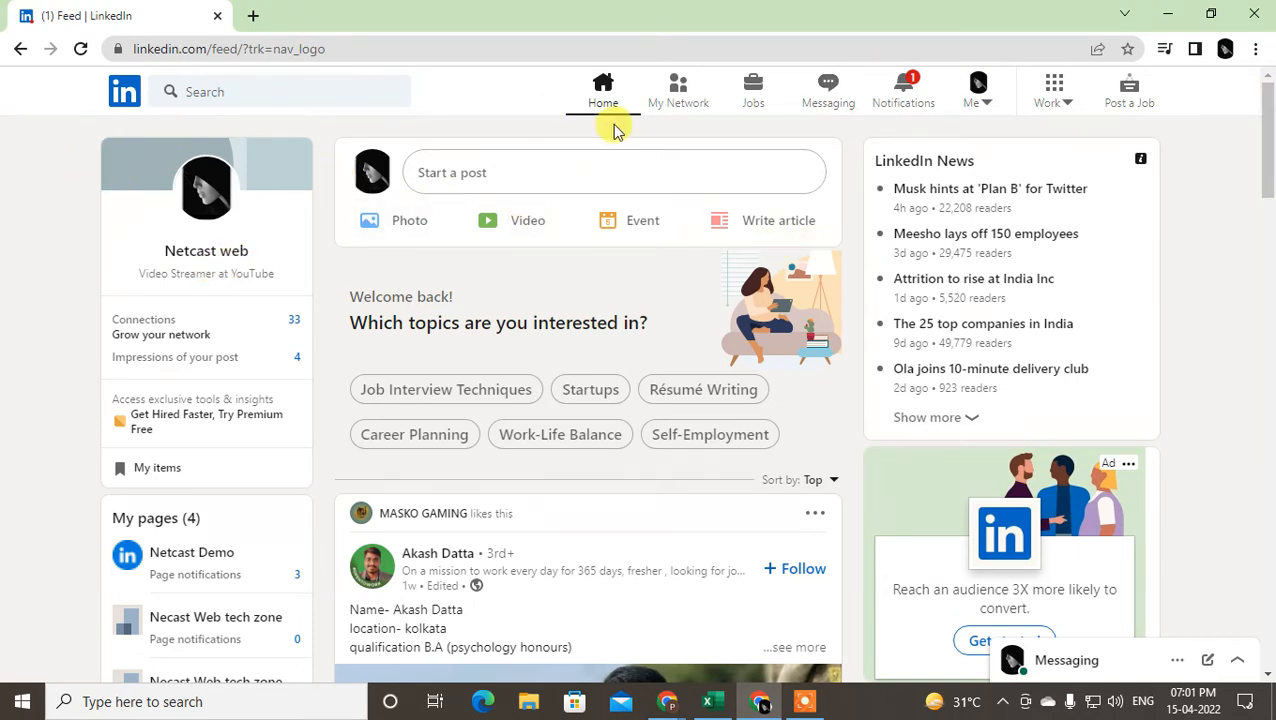
left_click(604, 84)
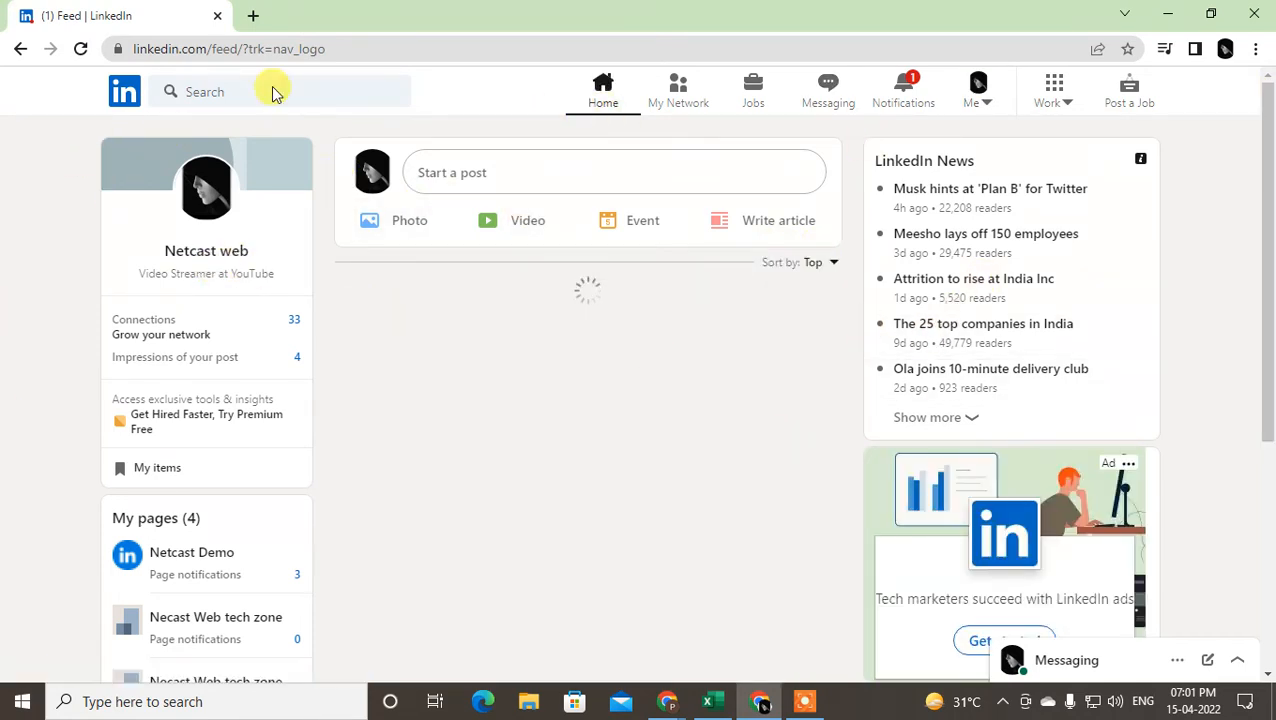
scroll("down", 3)
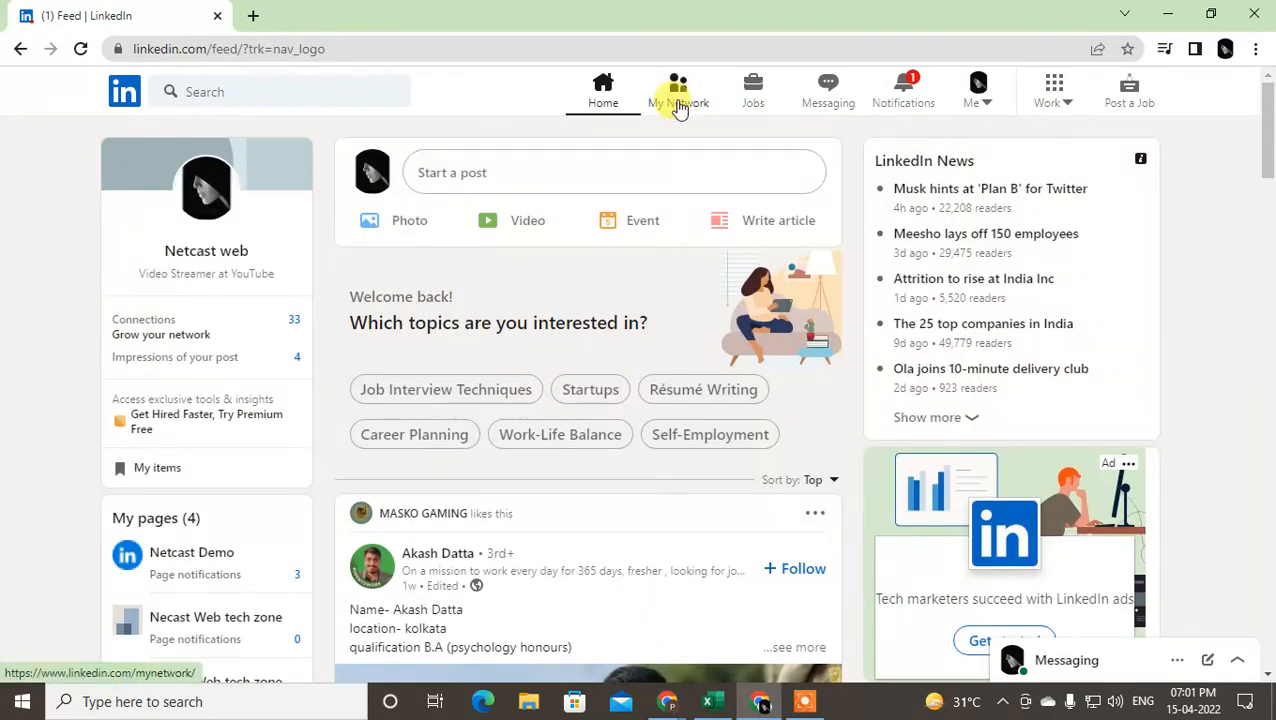
Step: Go to the My Network page from the top navigation
left_click(678, 90)
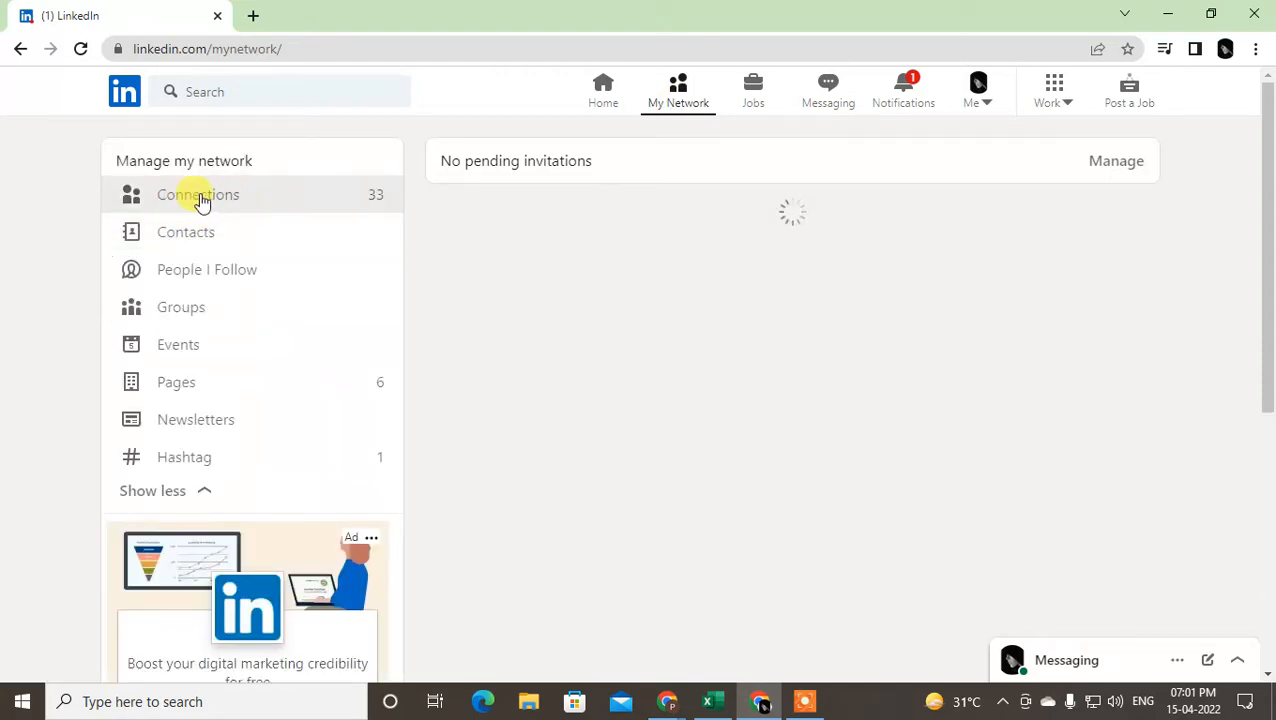
mouse_move(384, 200)
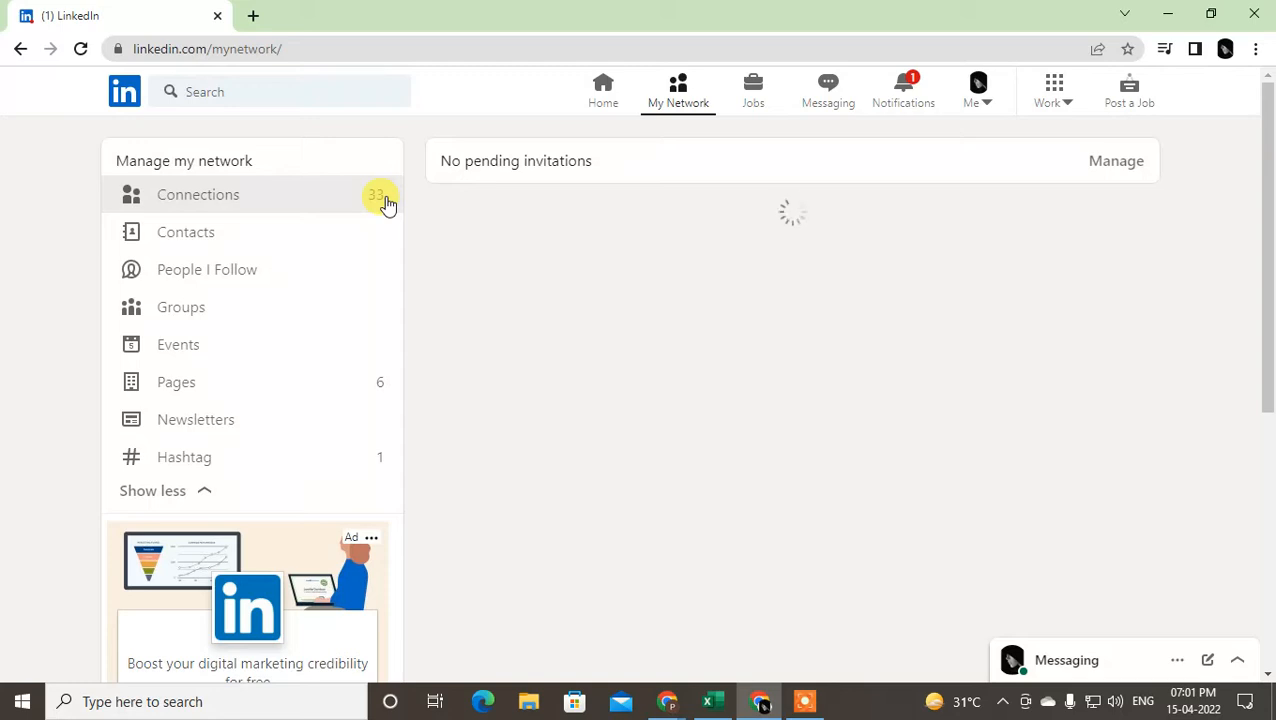
mouse_move(810, 268)
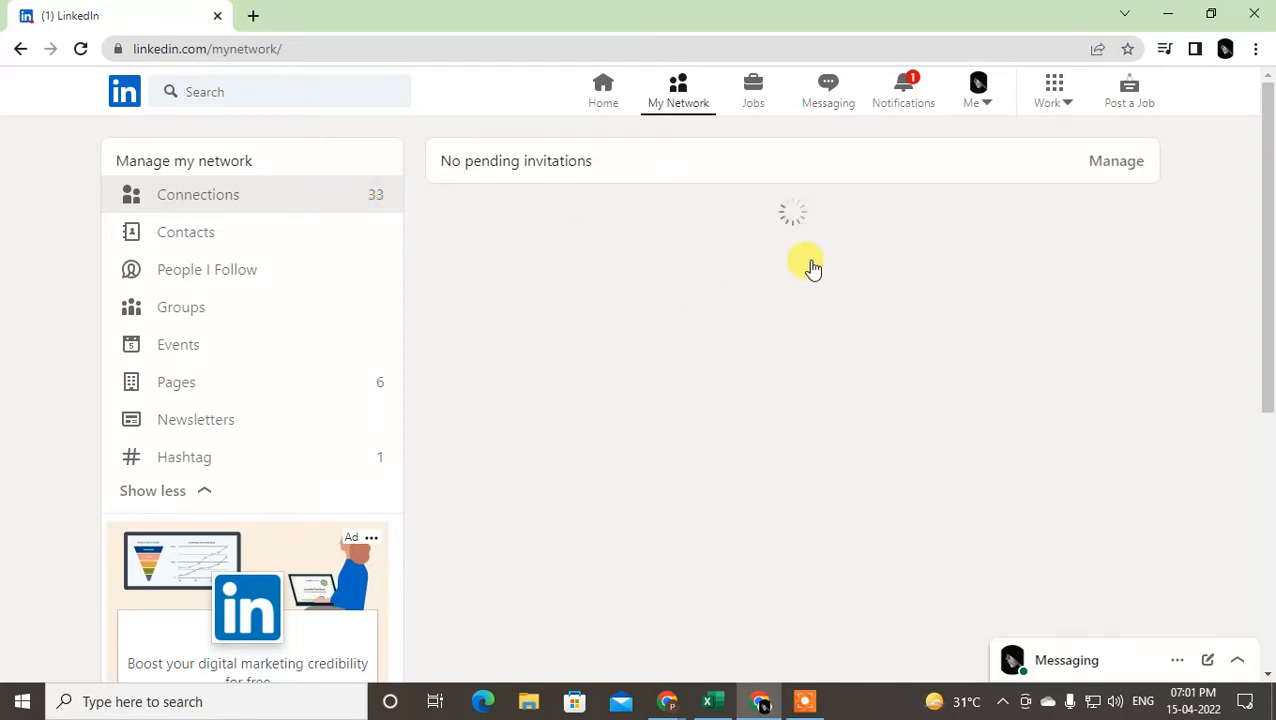
mouse_move(420, 164)
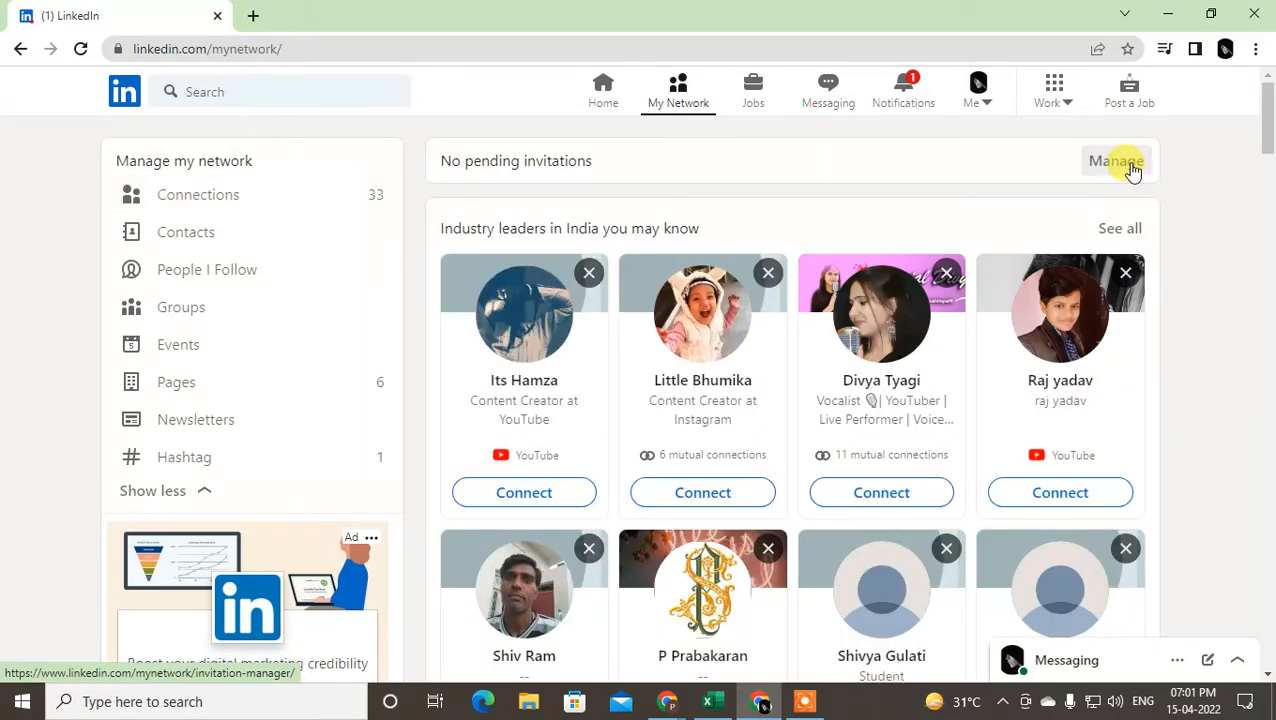
Step: Manage invitations and view the Sent list with five pending people invitations
left_click(1116, 160)
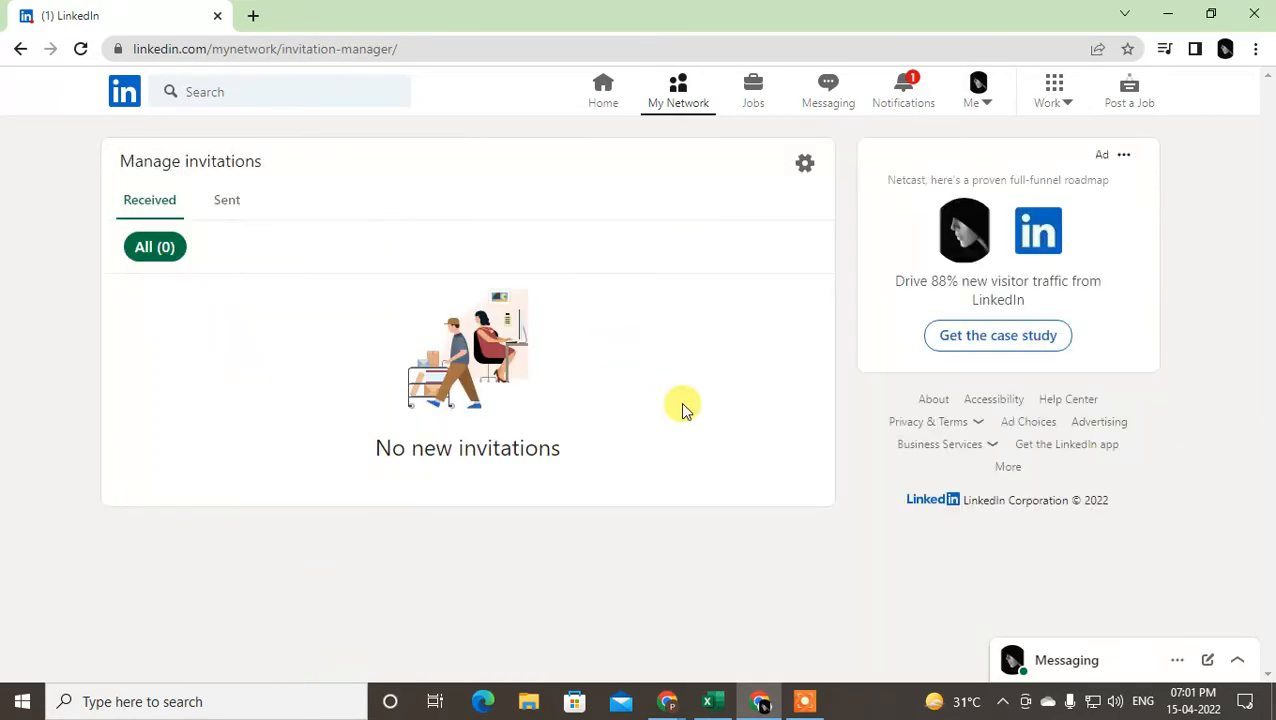
mouse_move(420, 304)
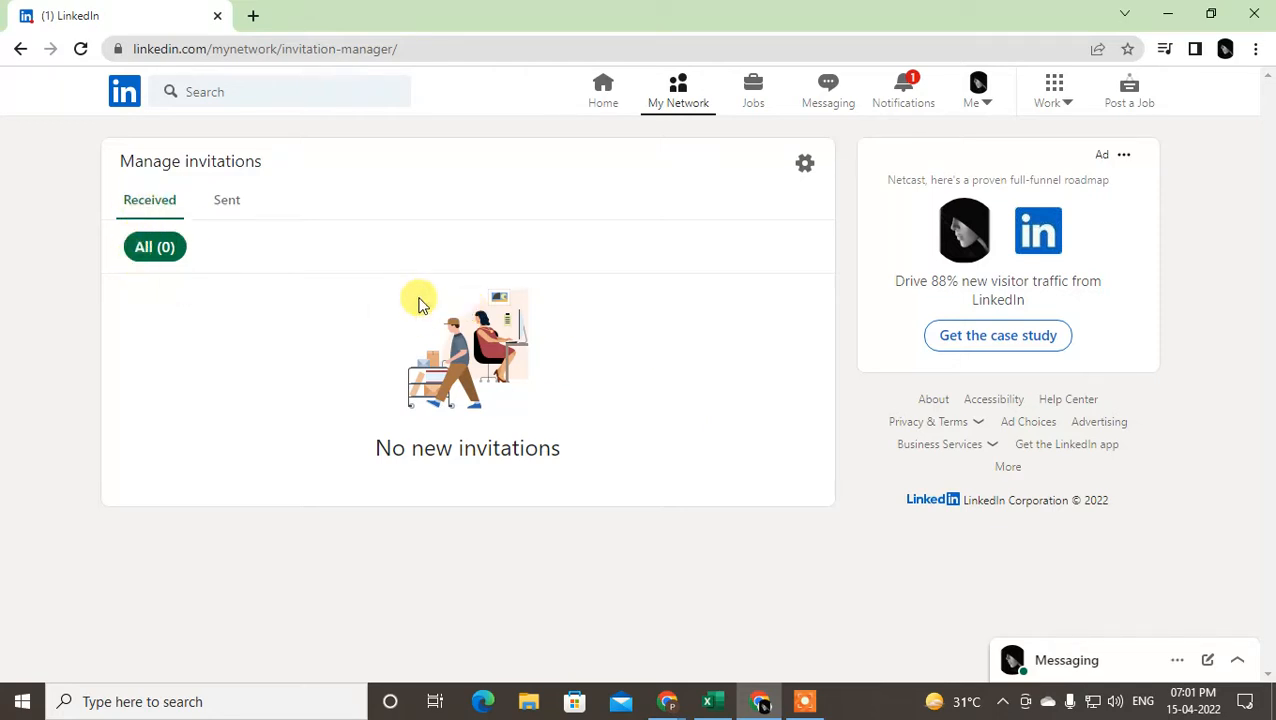
mouse_move(210, 318)
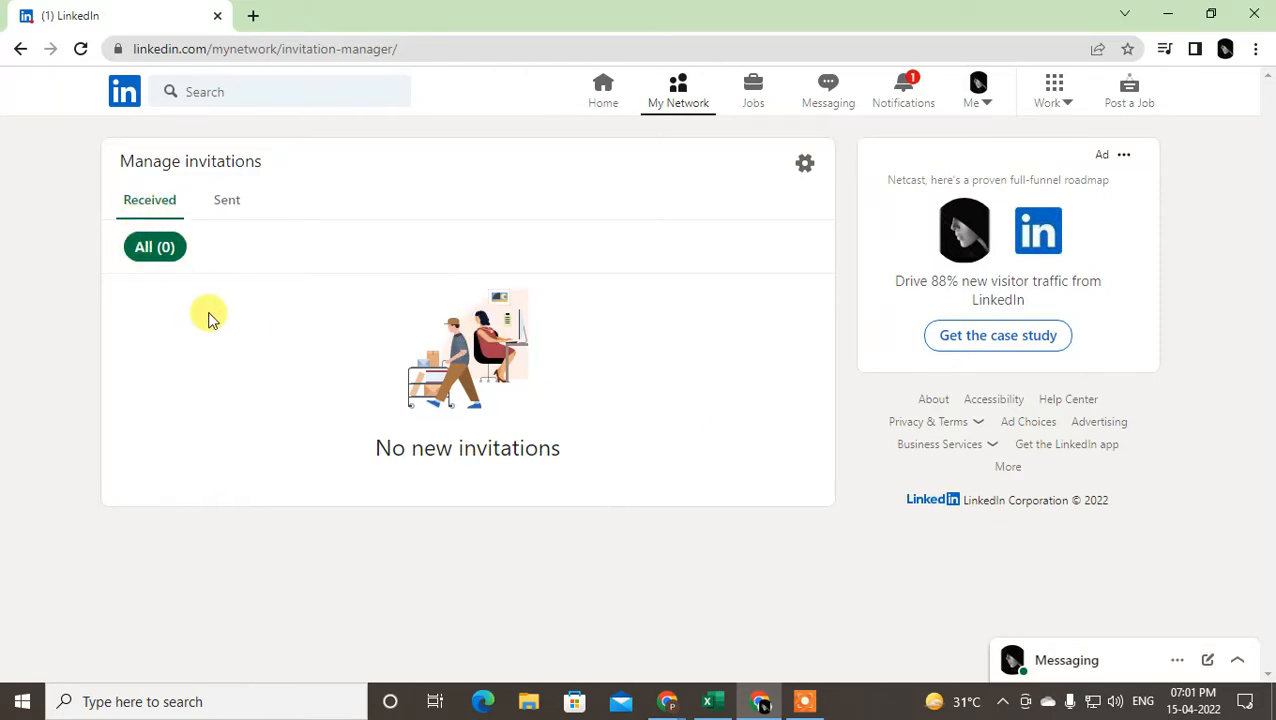
mouse_move(632, 302)
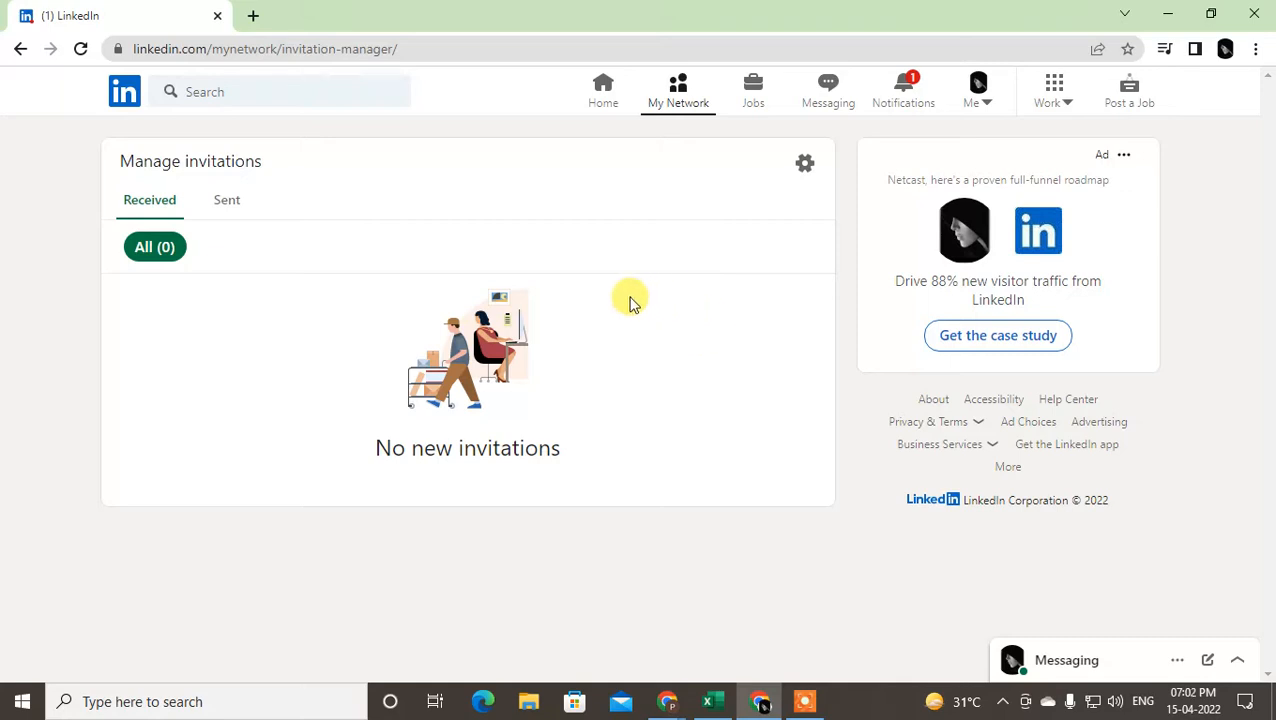
mouse_move(182, 332)
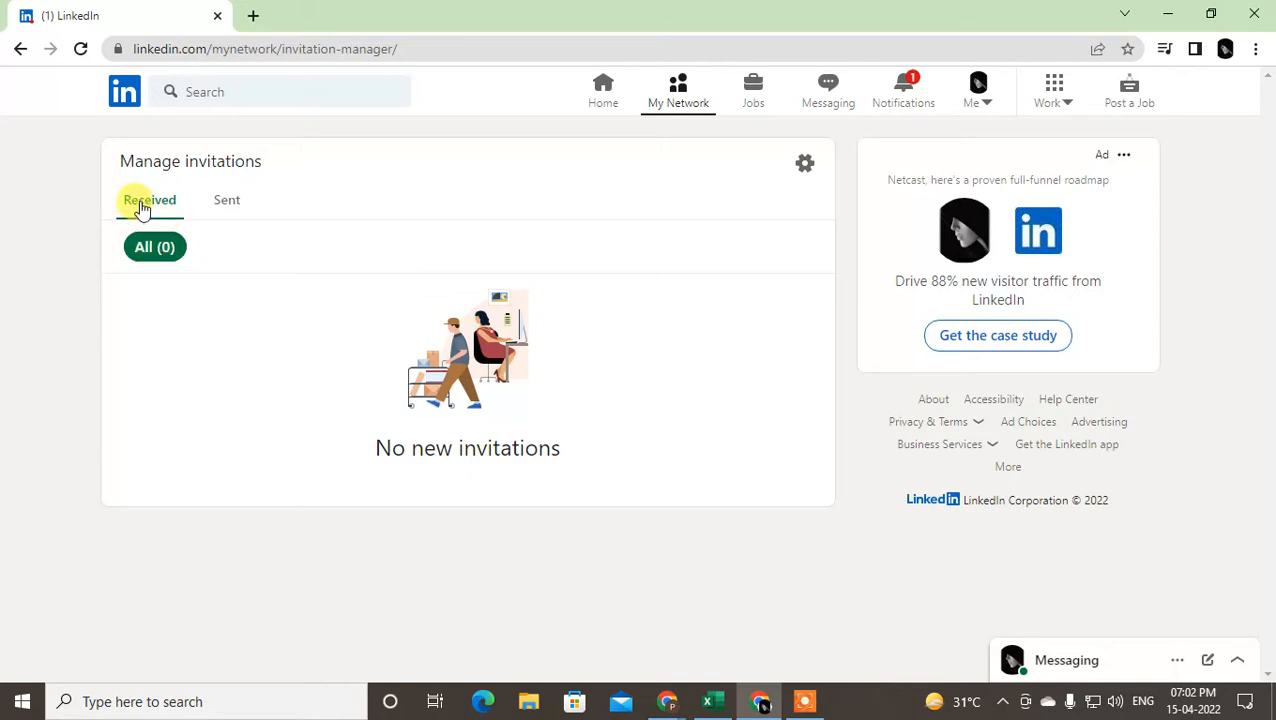
left_click(226, 200)
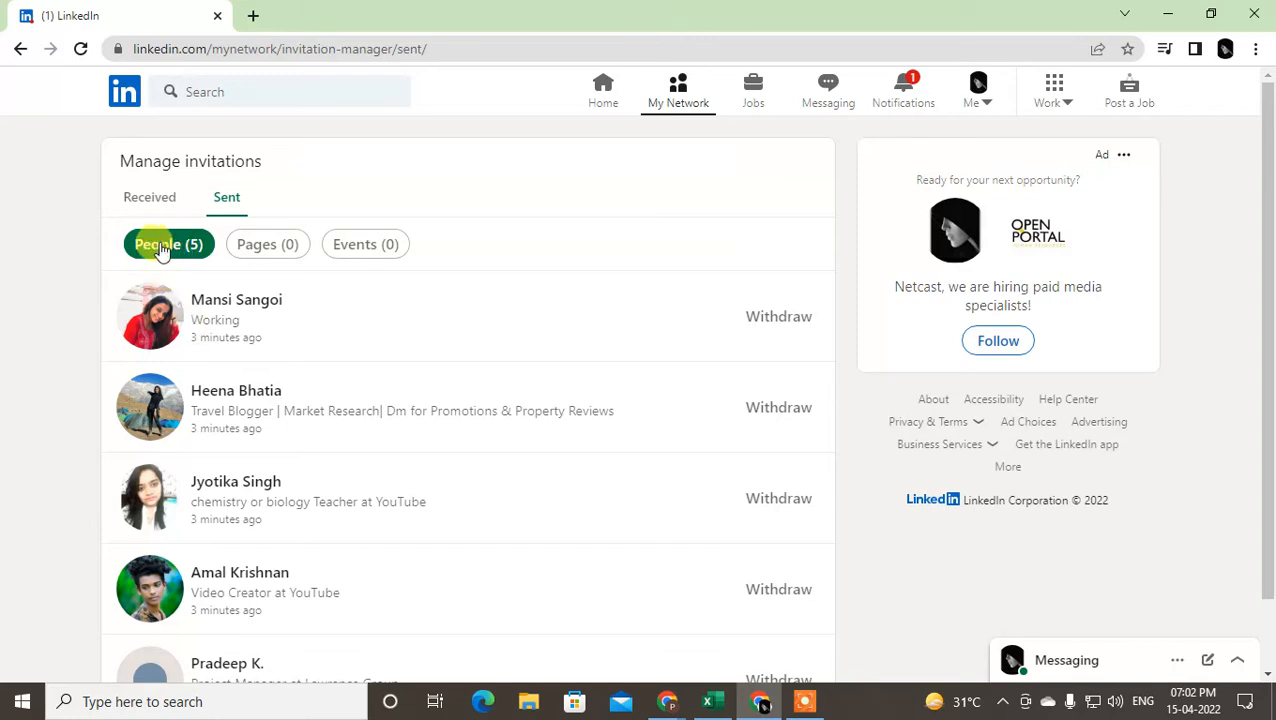
left_click(364, 244)
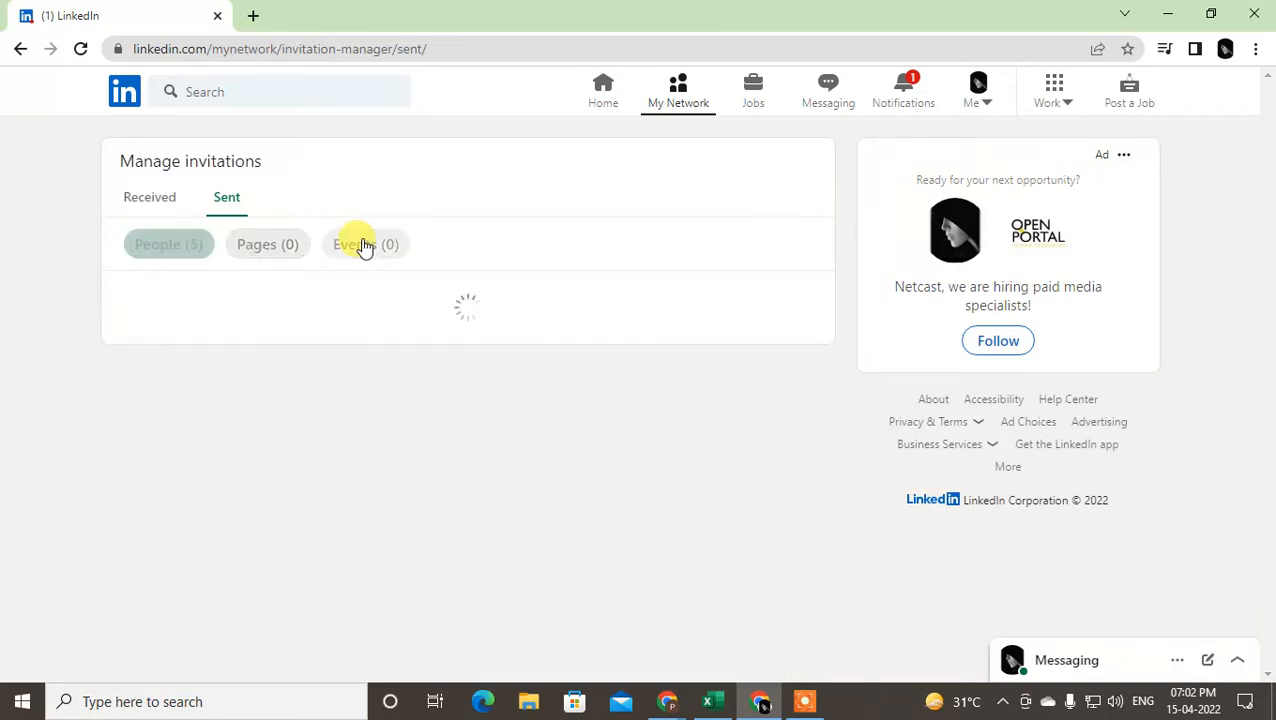
left_click(364, 244)
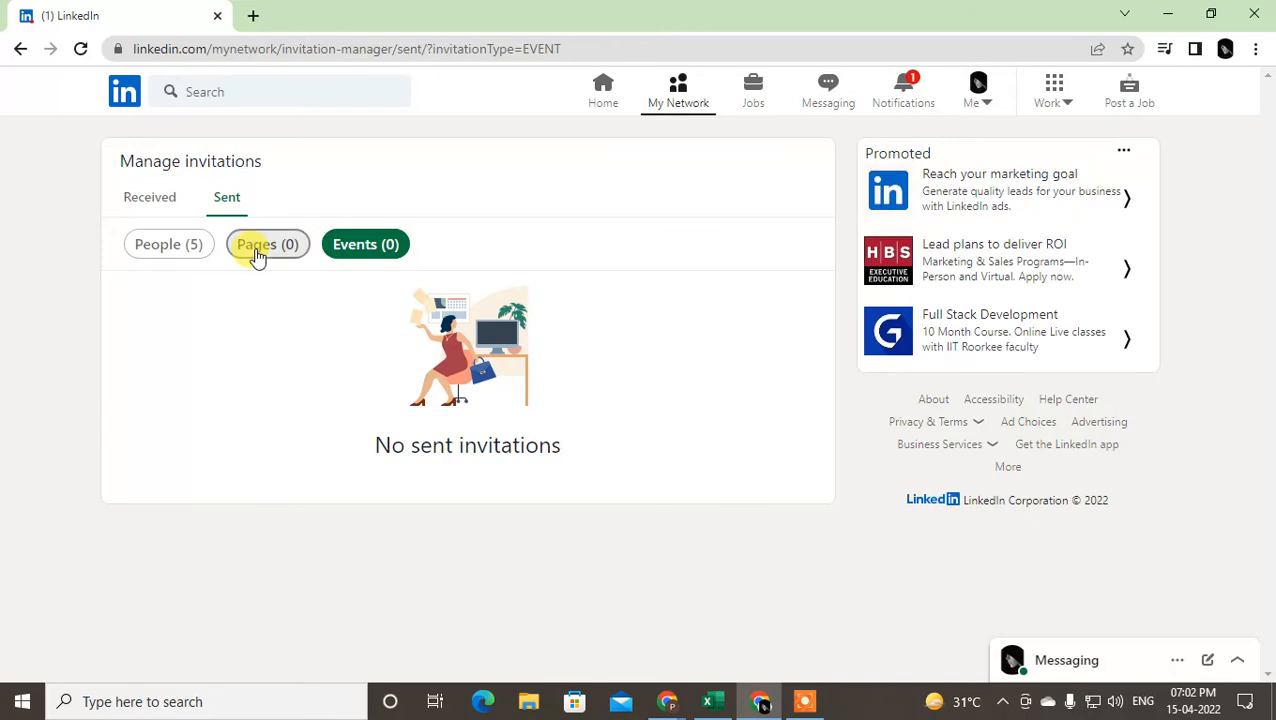
left_click(268, 244)
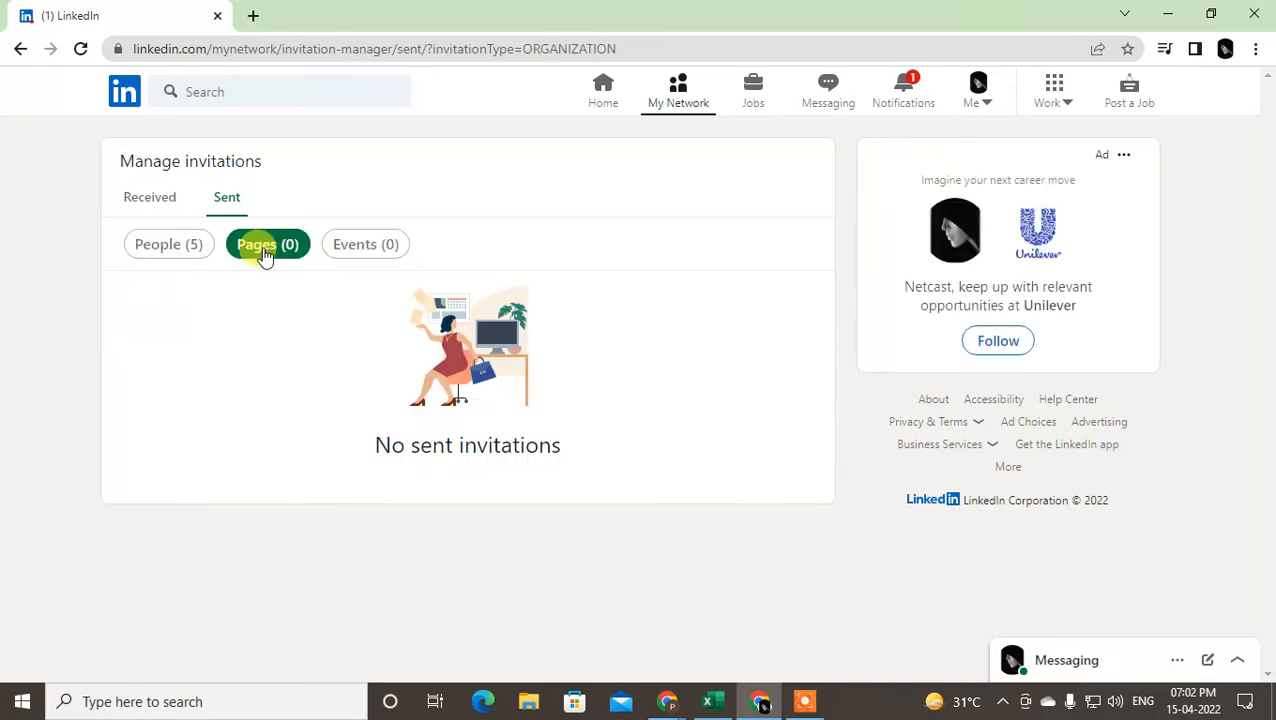
left_click(364, 244)
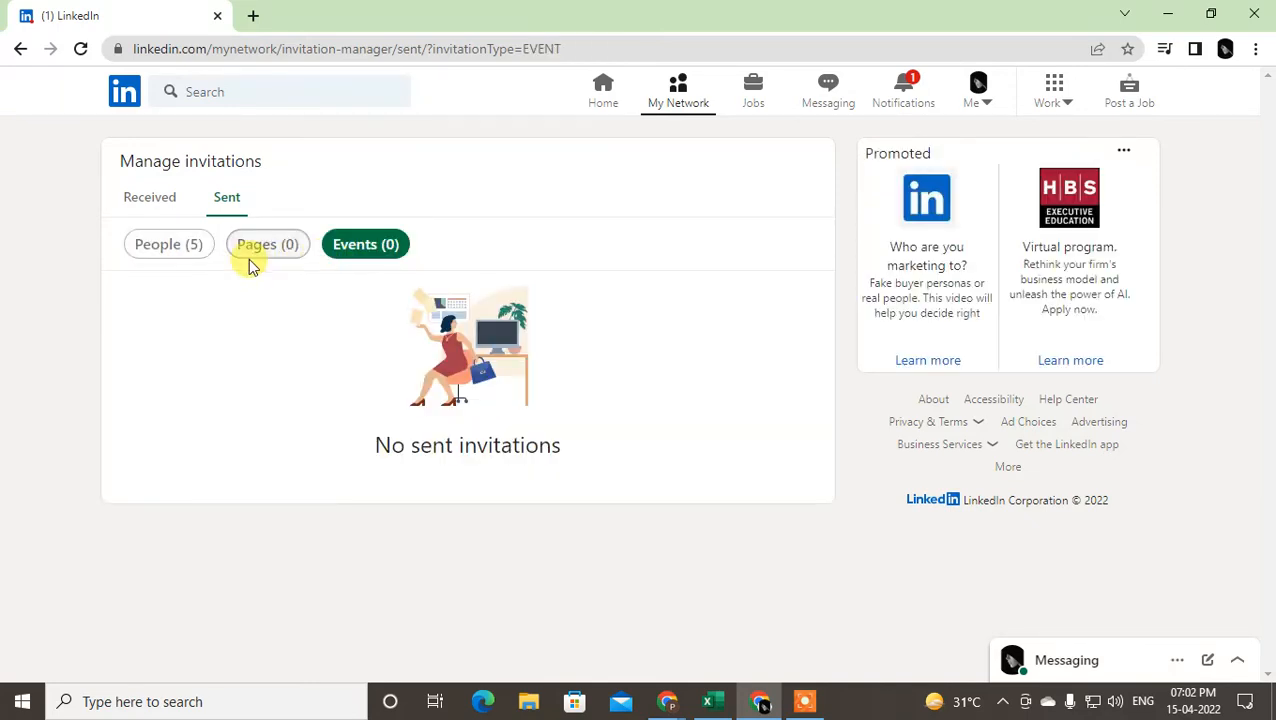
left_click(168, 244)
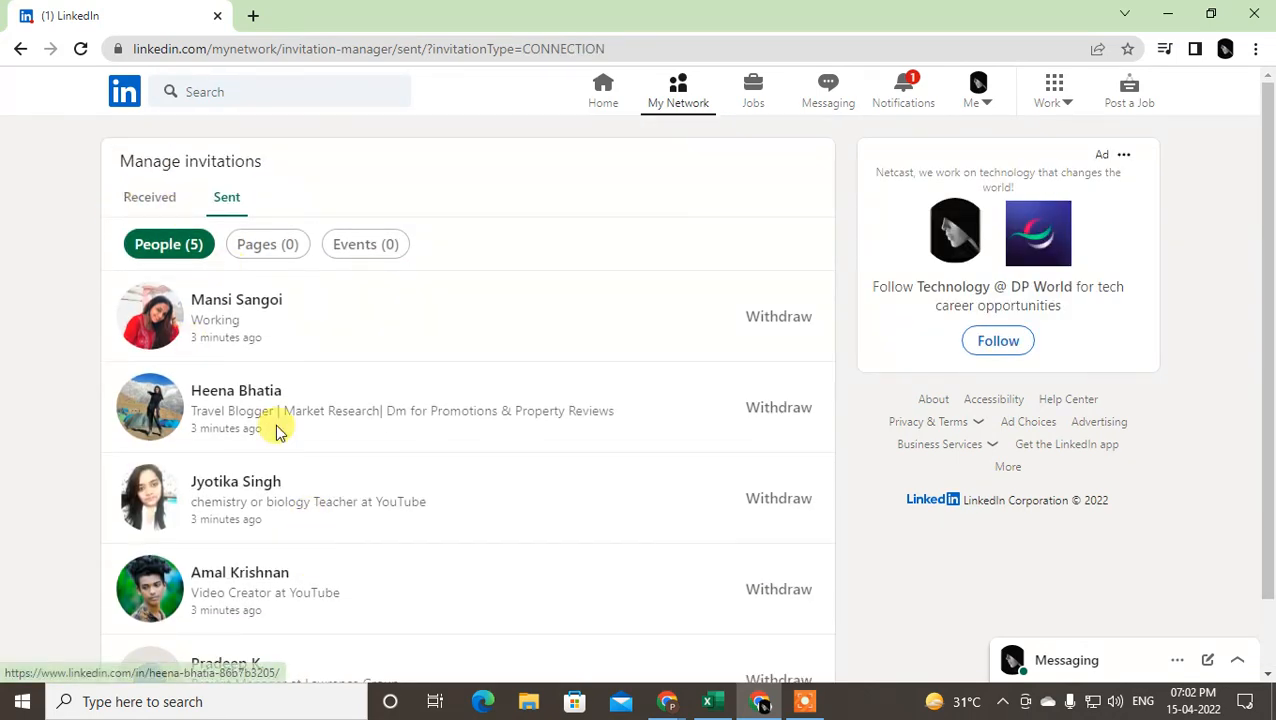
mouse_move(864, 412)
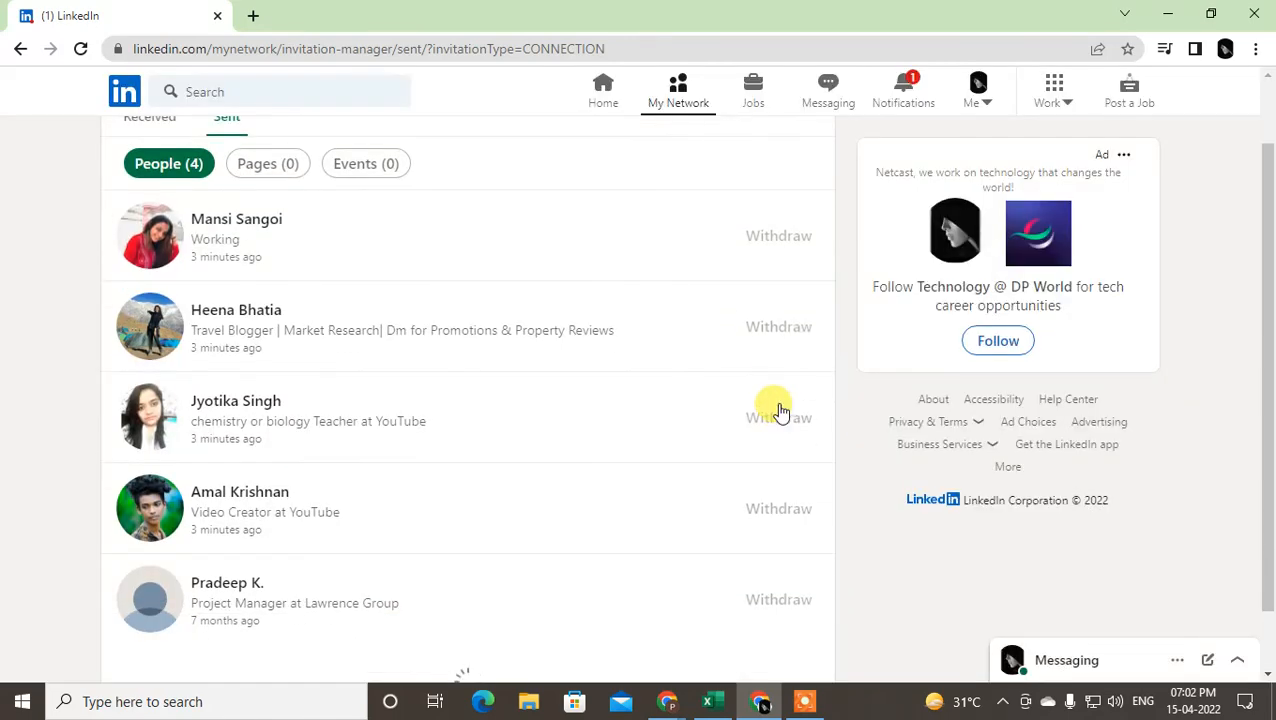
left_click(778, 418)
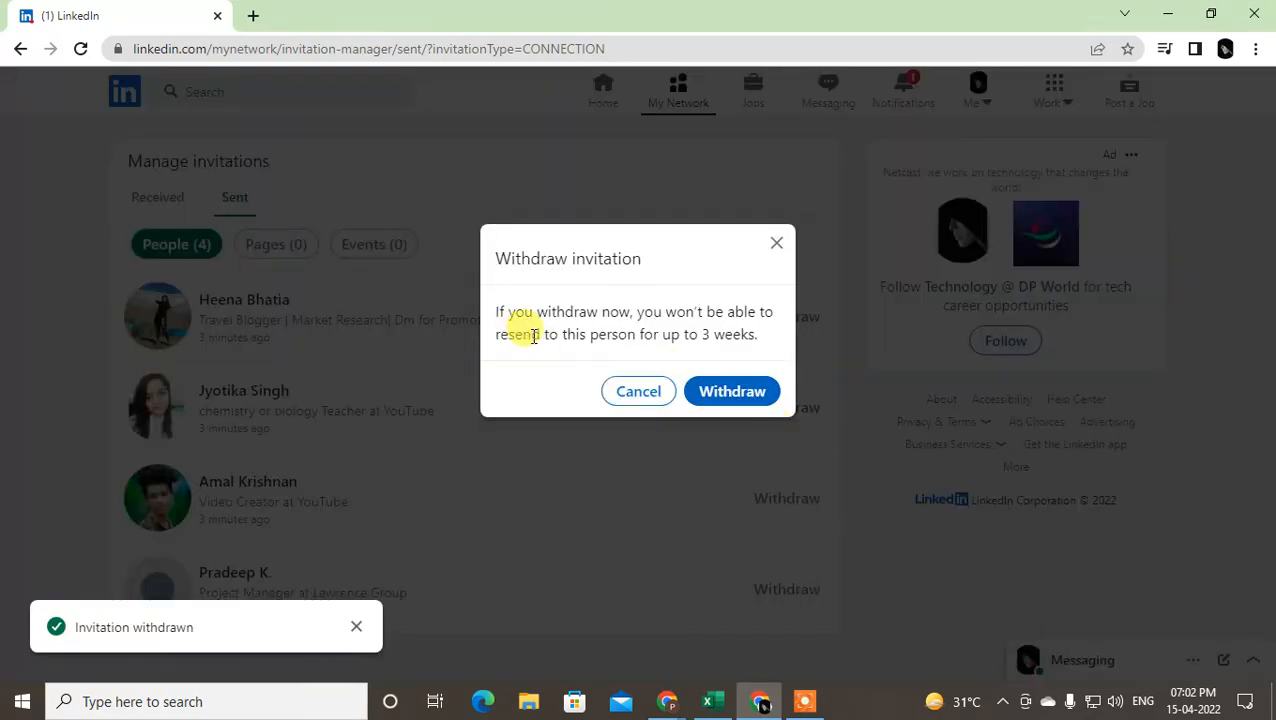
left_click(732, 390)
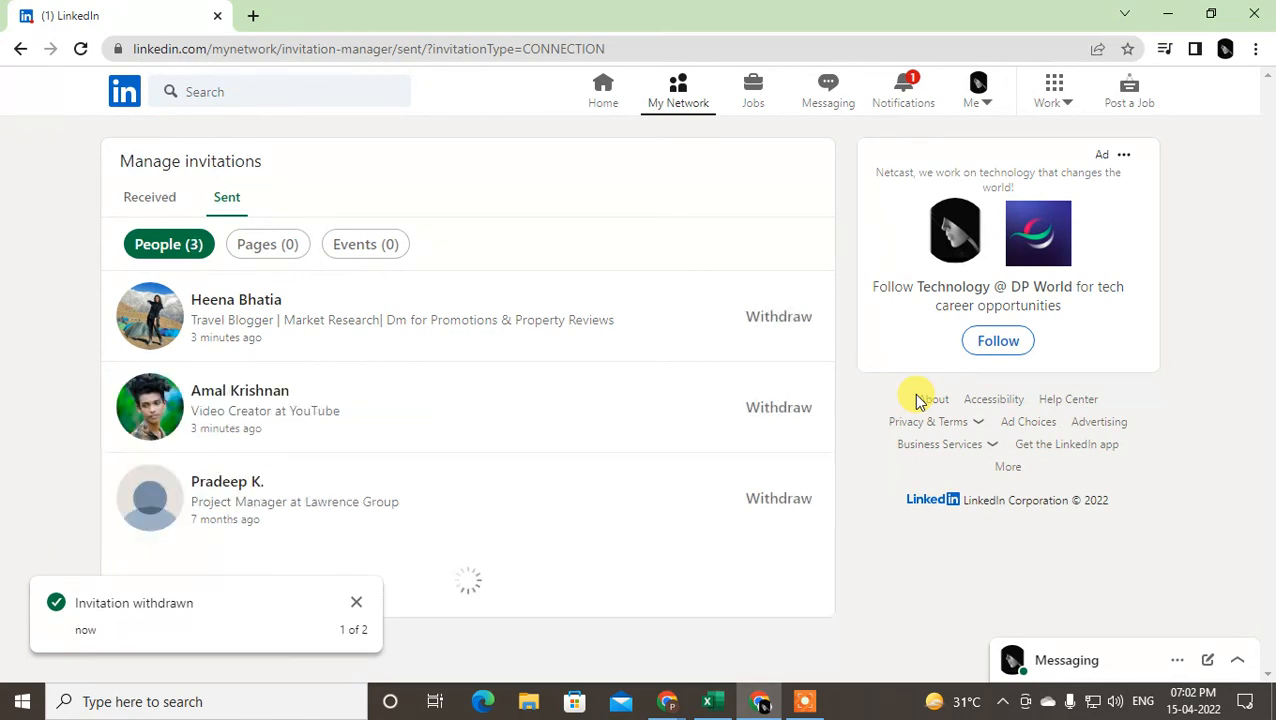